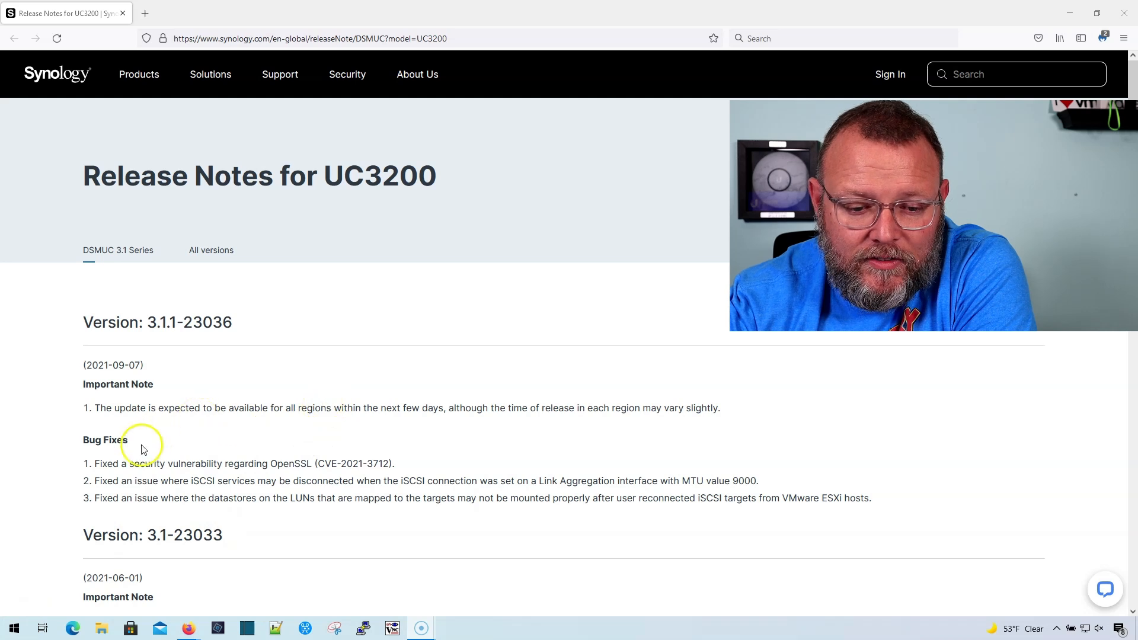
mouse_move(137, 364)
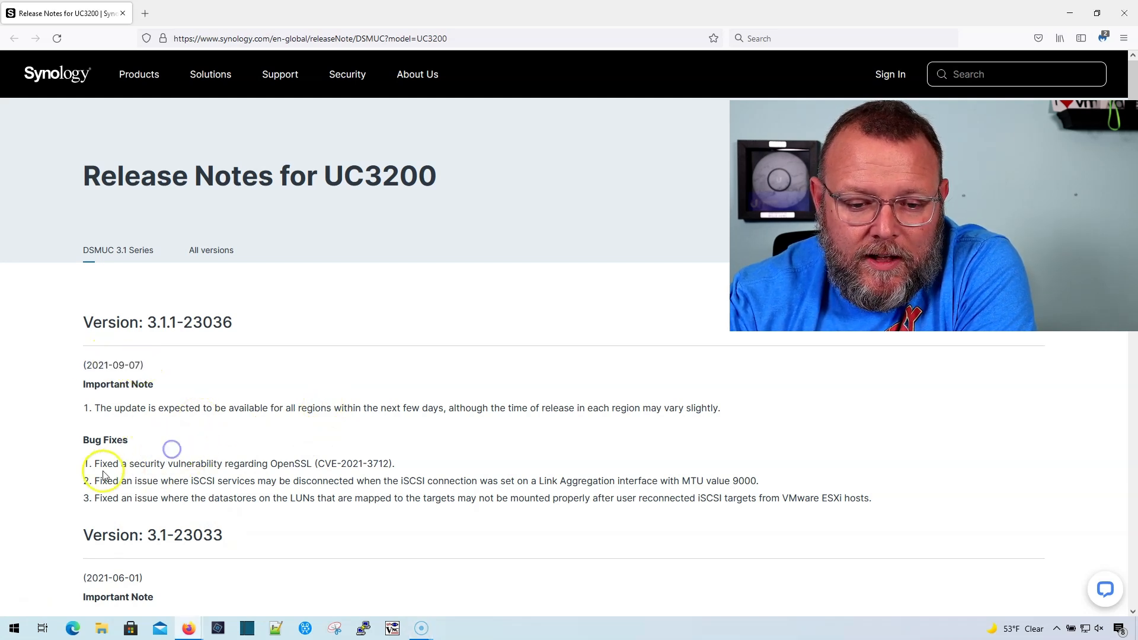
Step: Highlight the iSCSI services disconnection fix and begin highlighting the datastore mounting fix
drag(99, 463, 334, 464)
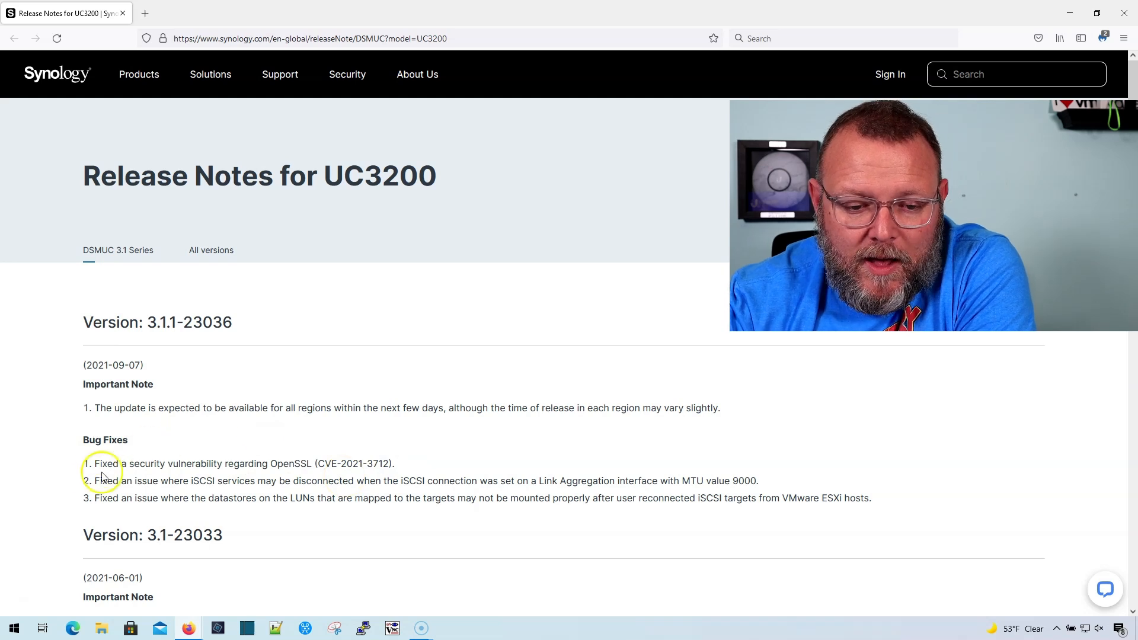
drag(97, 481, 325, 480)
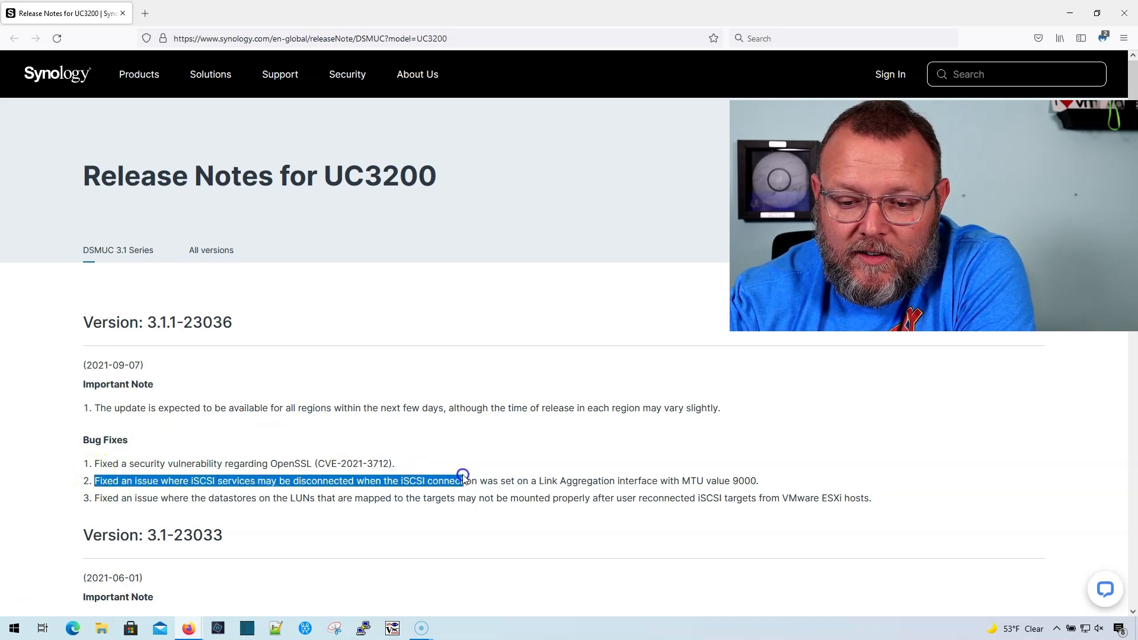
drag(463, 481, 559, 481)
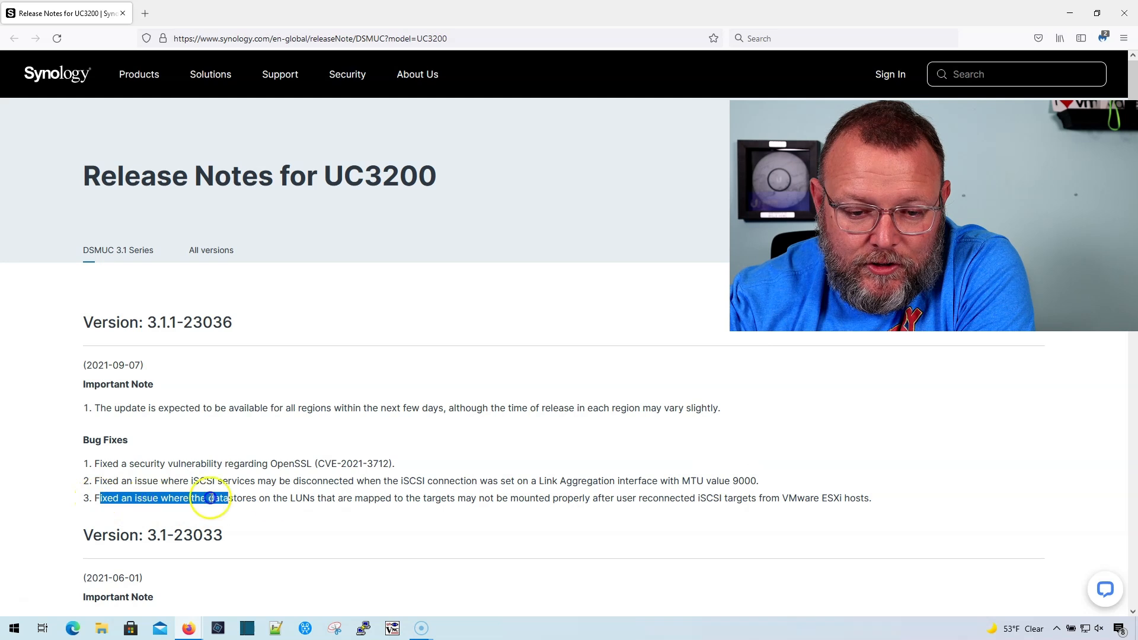
Step: Extend the highlight across the full VMware ESXi LUN datastore mounting bug fix
drag(210, 498, 483, 498)
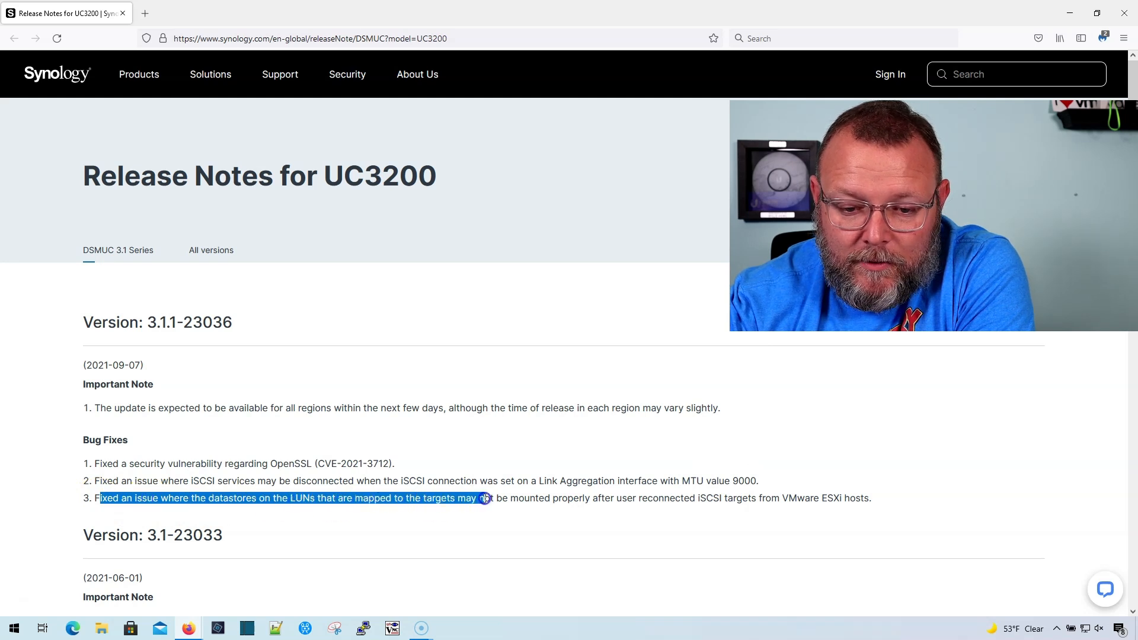
drag(485, 498, 591, 498)
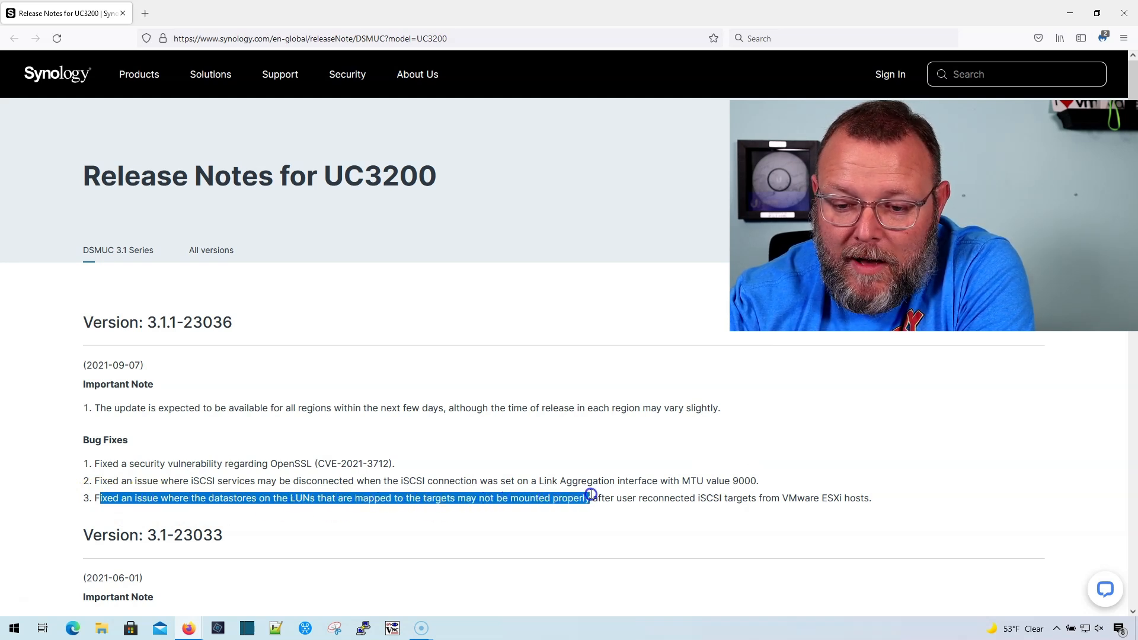
drag(589, 497, 688, 498)
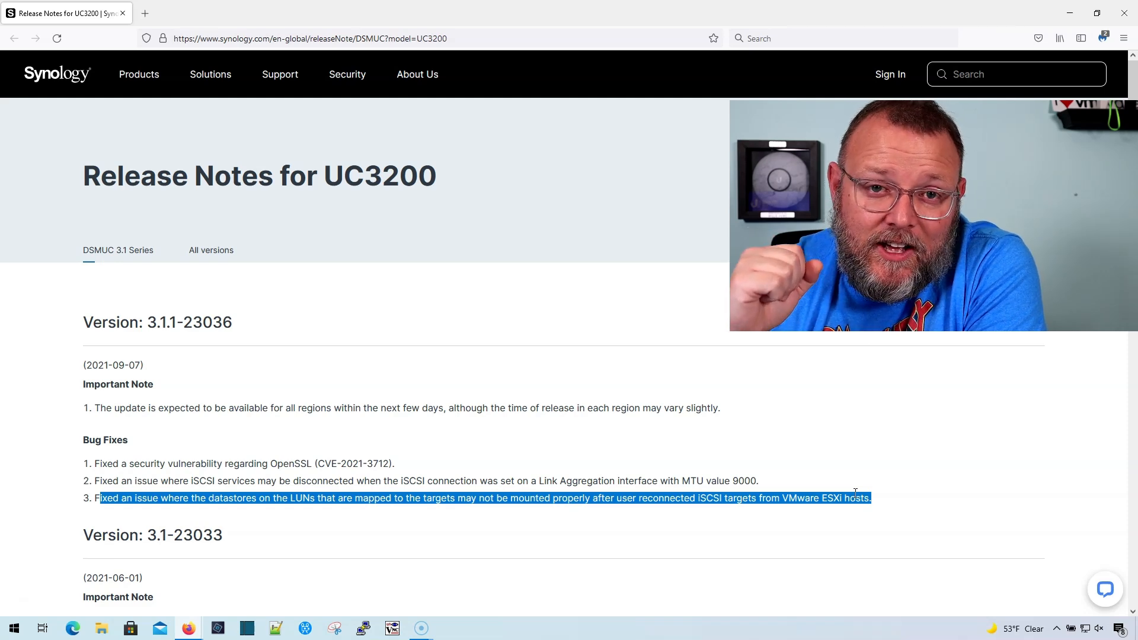
mouse_move(1070, 467)
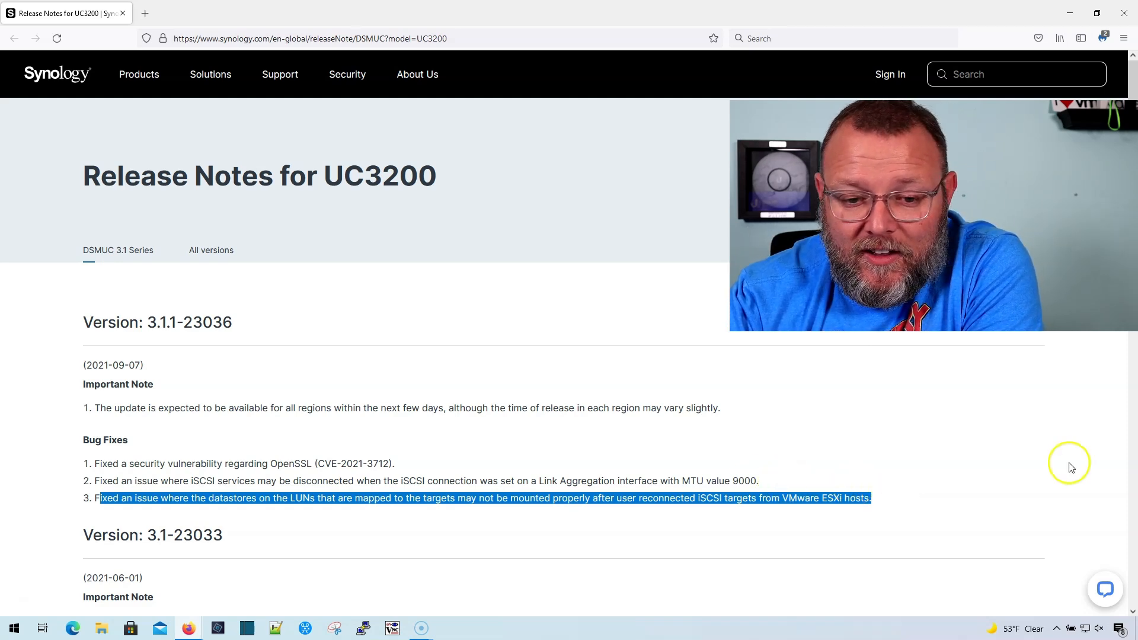
scroll(down, 3)
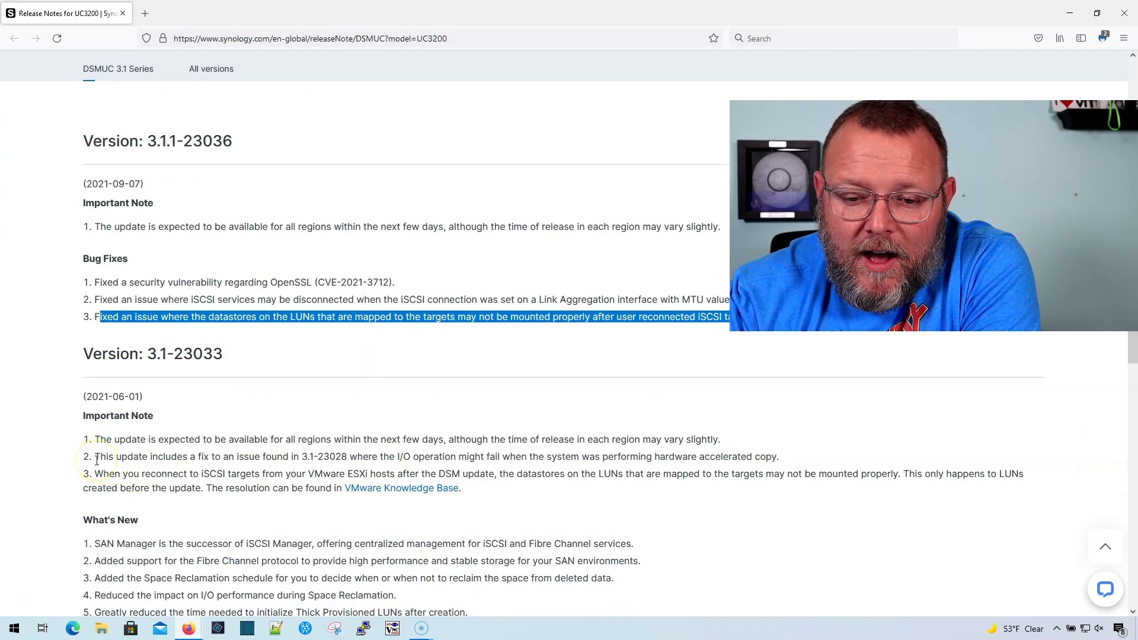
Step: Scroll down to version 3.1-23033's important notes and six What's New items
scroll(down, 3)
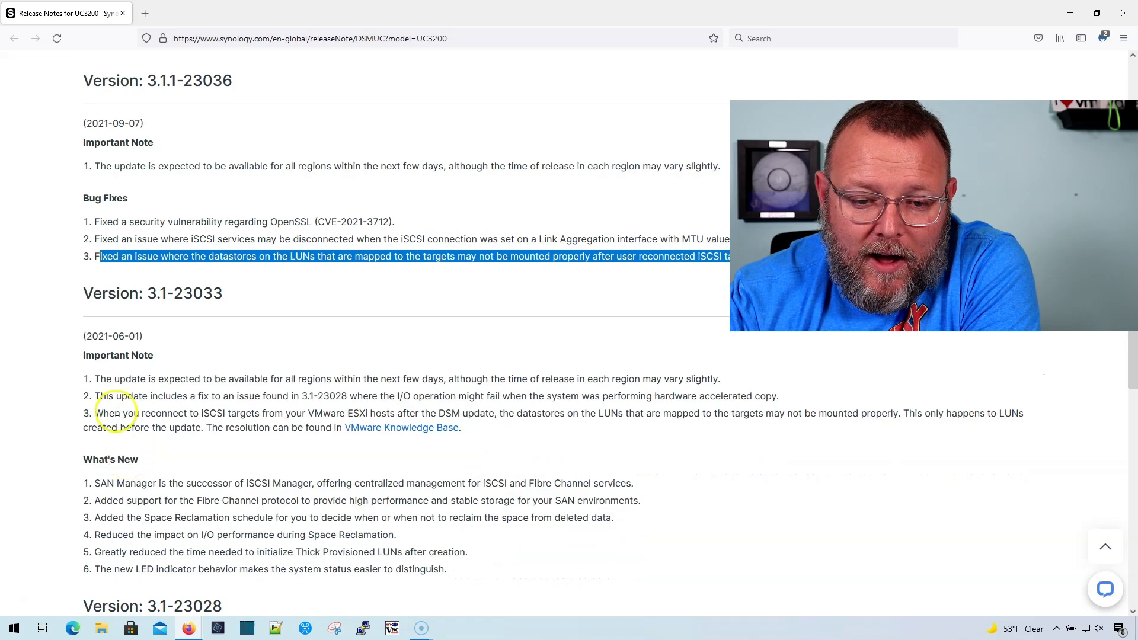
mouse_move(138, 395)
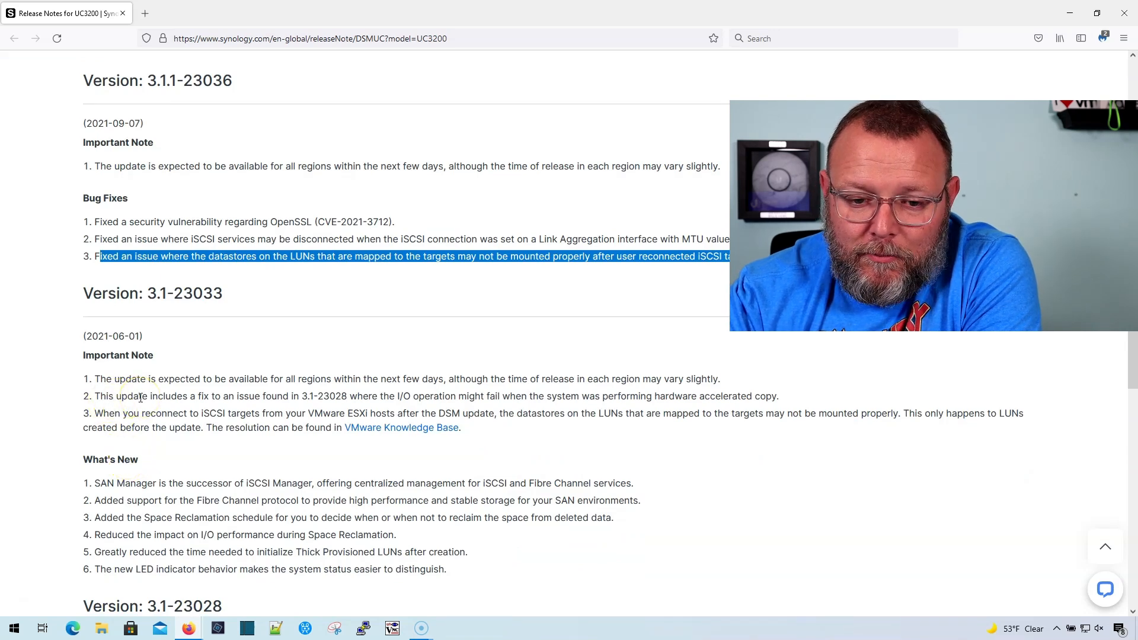